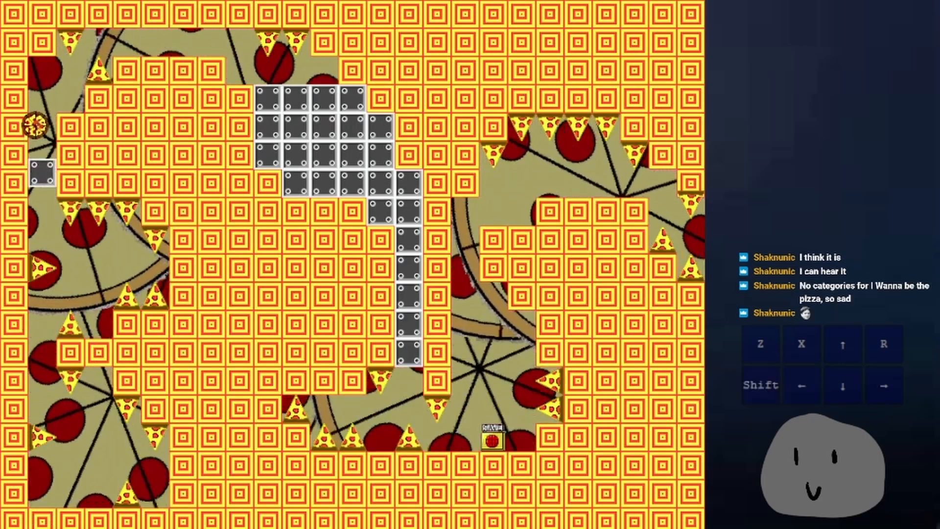
# Run the pizza rightward through the orange-tiled room down to the bottom save block
pyautogui.press('Right')
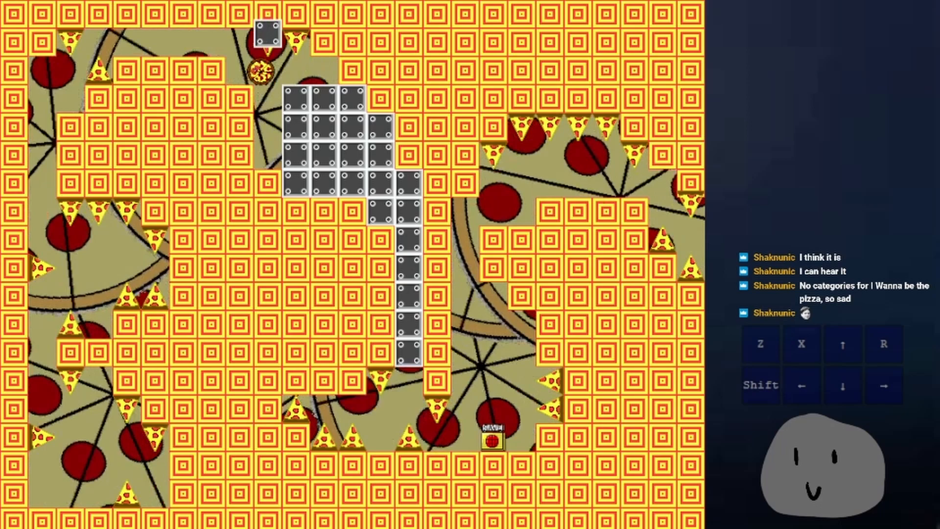
pyautogui.press('Right')
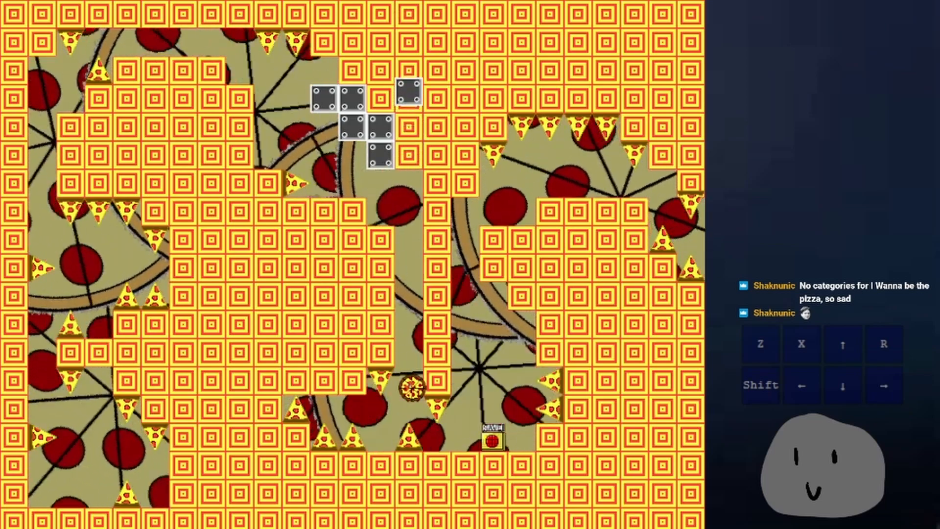
pyautogui.press('Right')
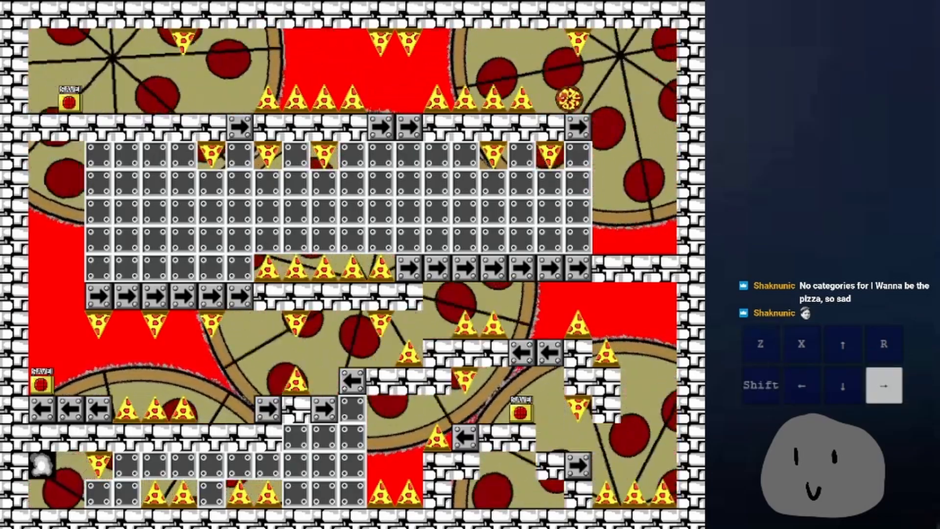
# Move the pizza along the top ledge and across to the red area on the left
pyautogui.press('Left')
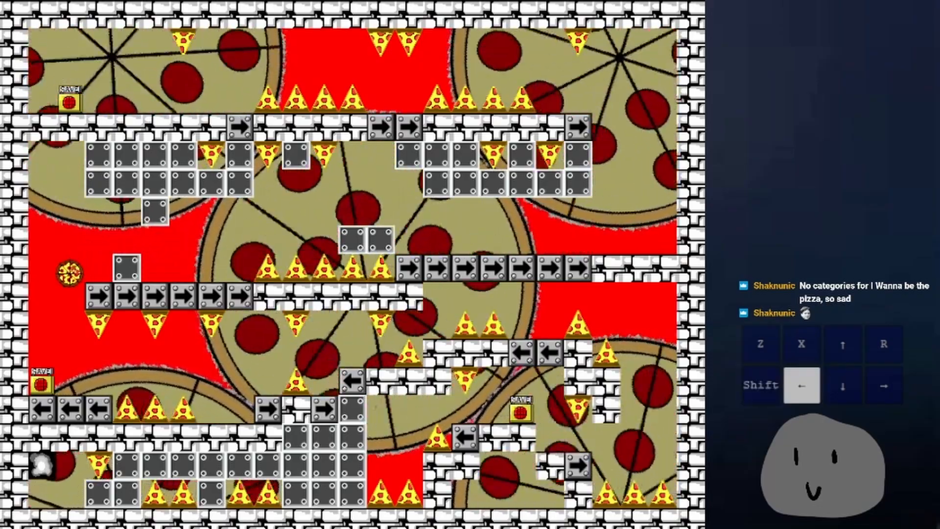
pyautogui.press('Right')
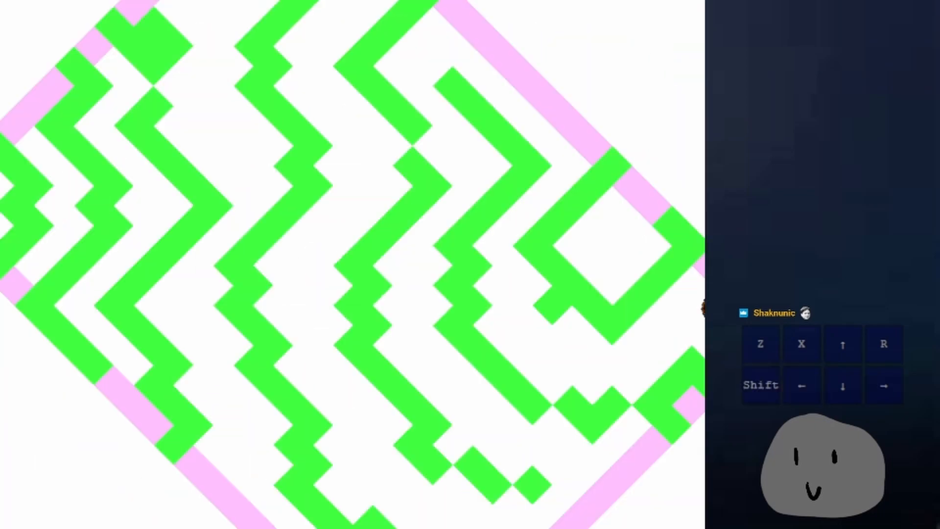
# Jump into the rotating green maze and move along its ledge and upper corridor
pyautogui.press('Right')
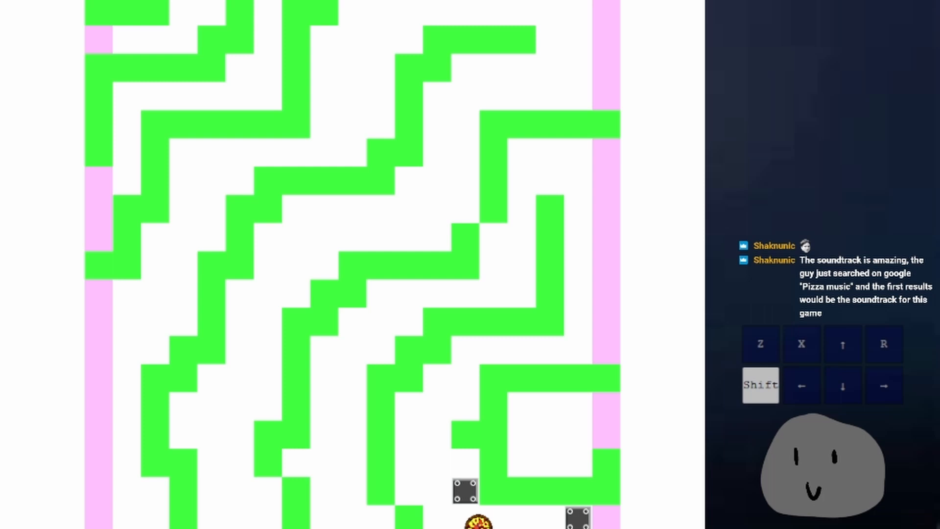
pyautogui.press('Right')
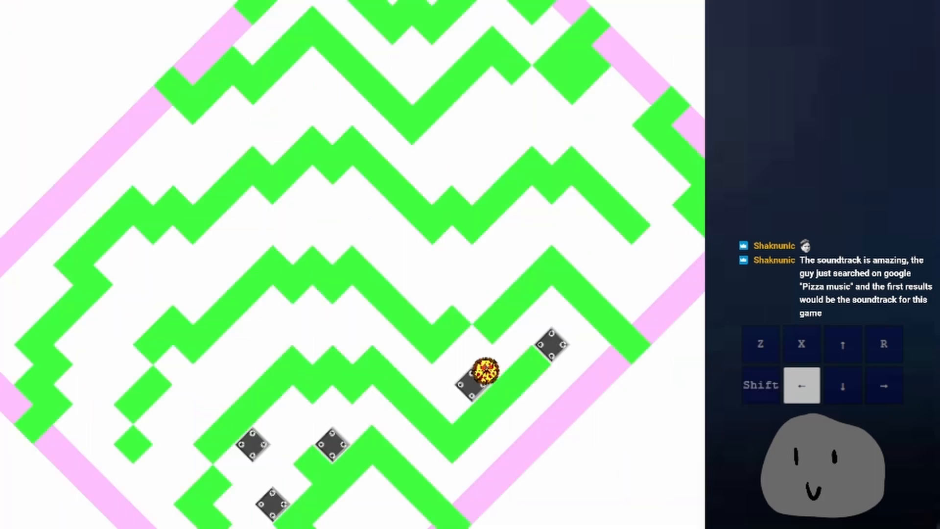
pyautogui.press('shift')
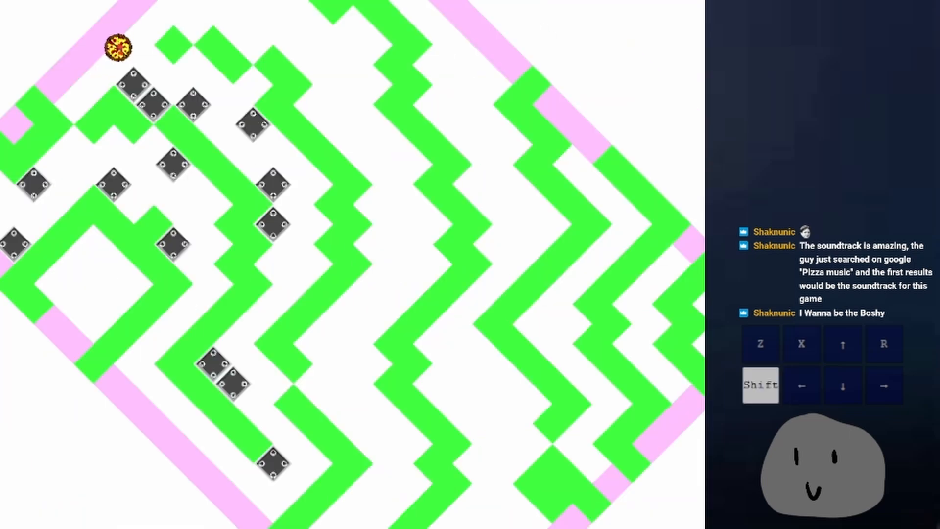
pyautogui.press('Right')
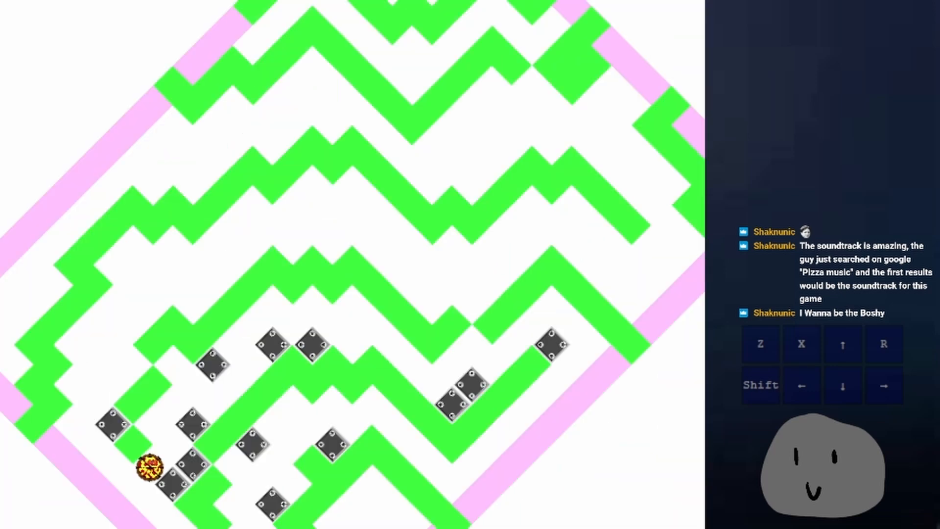
# Climb higher through the maze and slip past the piling grey blocks
pyautogui.press('right')
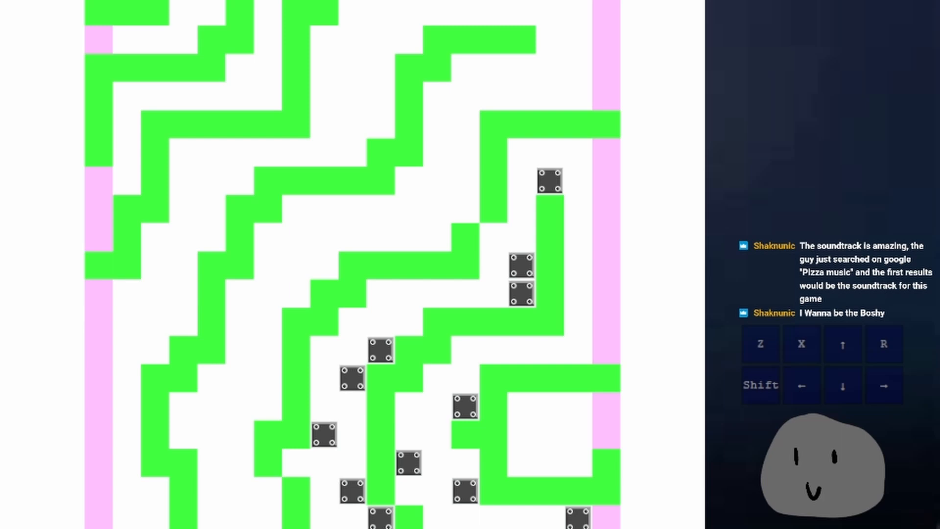
pyautogui.press('shift')
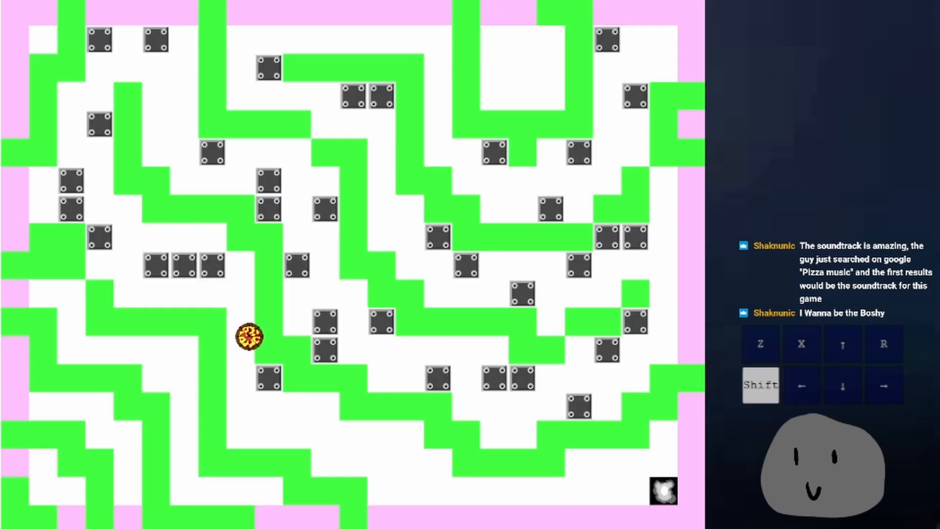
pyautogui.press('Left')
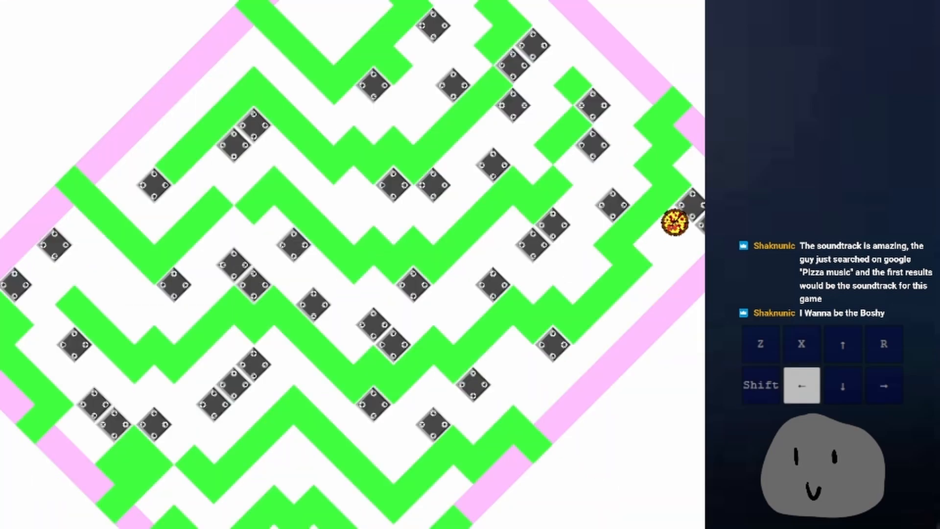
pyautogui.press('Right')
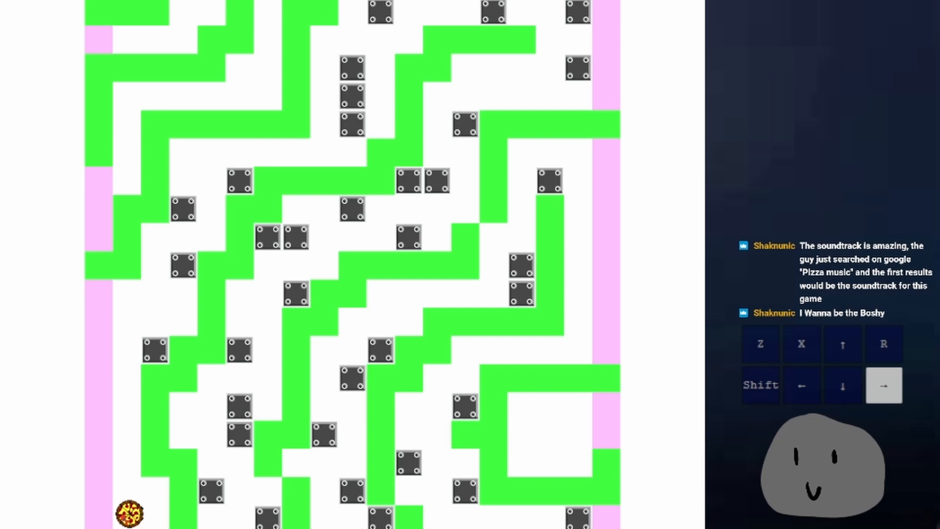